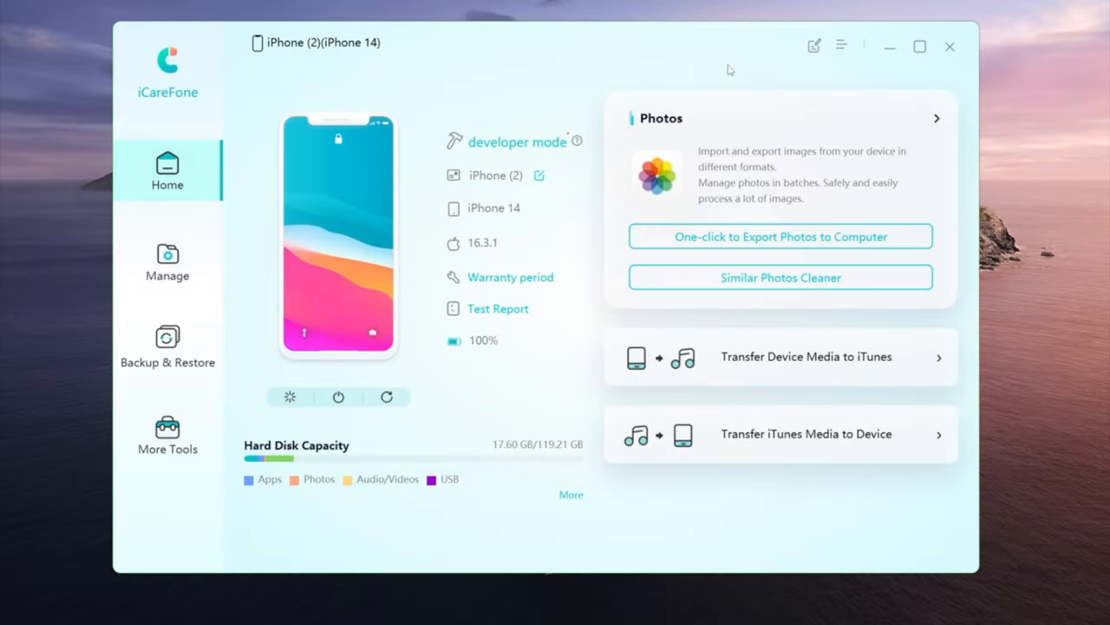
mouse_move(742, 120)
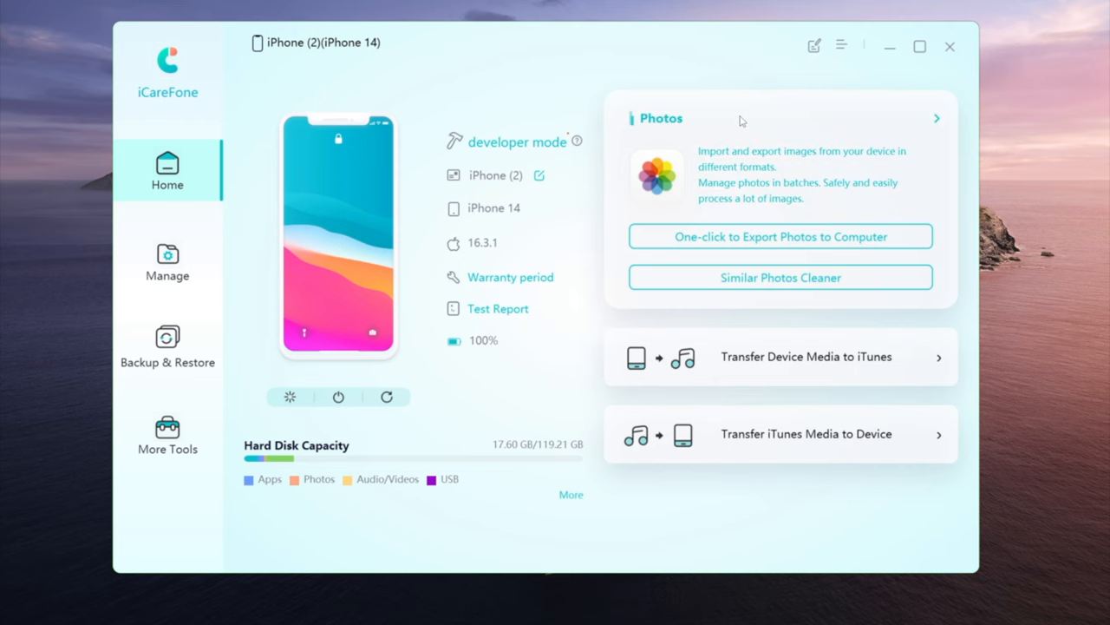
Step: Select all 33 photos from 2023 in the All Photos view of the photo manager
left_click(781, 118)
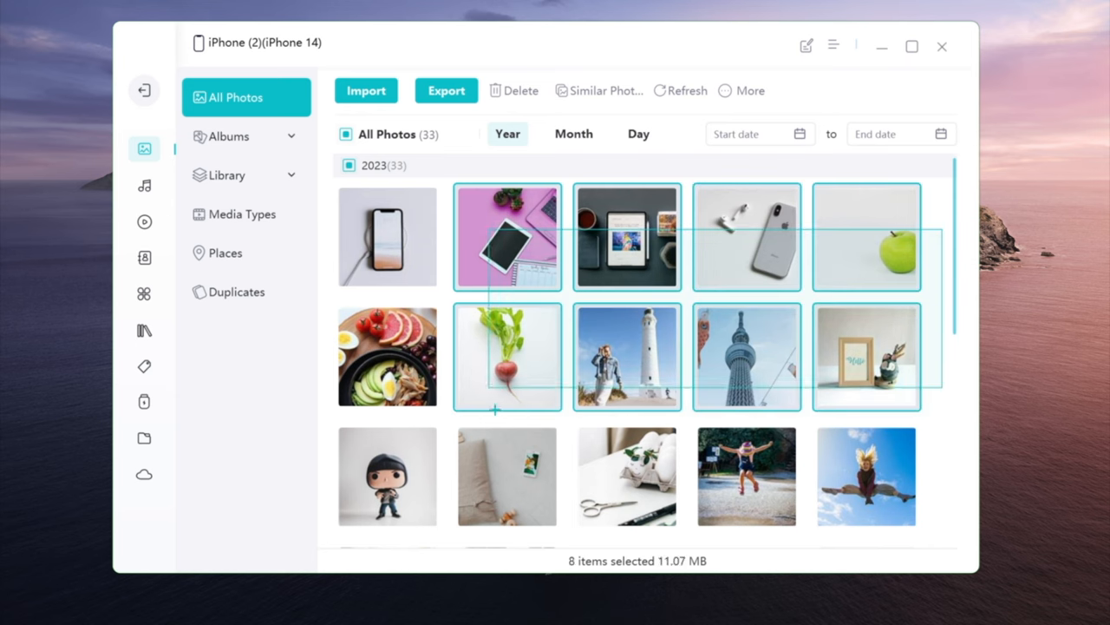
left_click(345, 134)
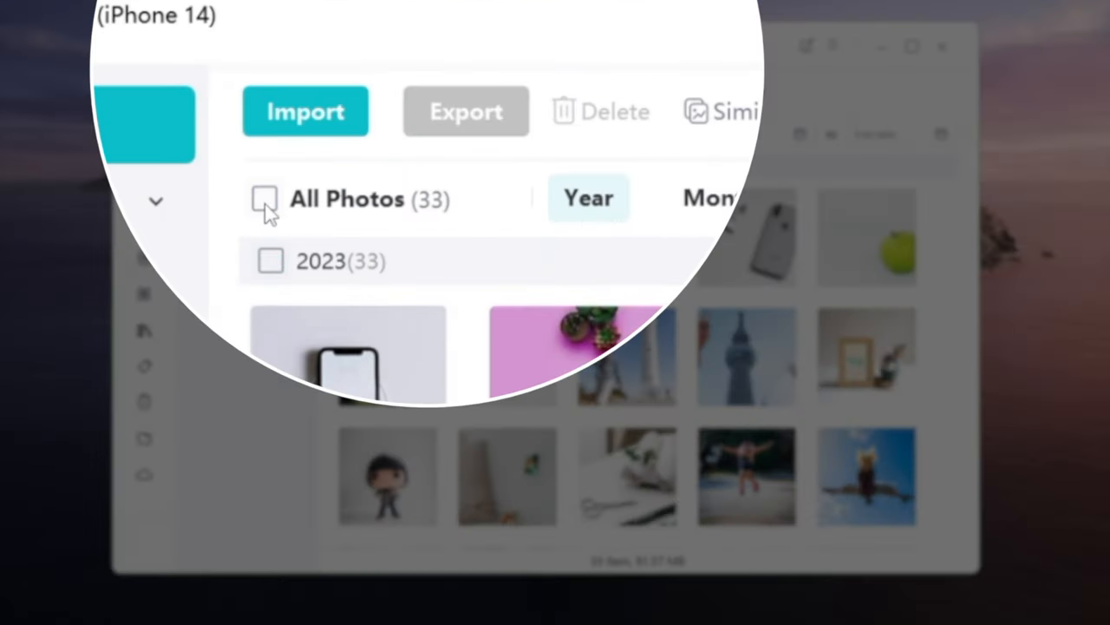
left_click(263, 198)
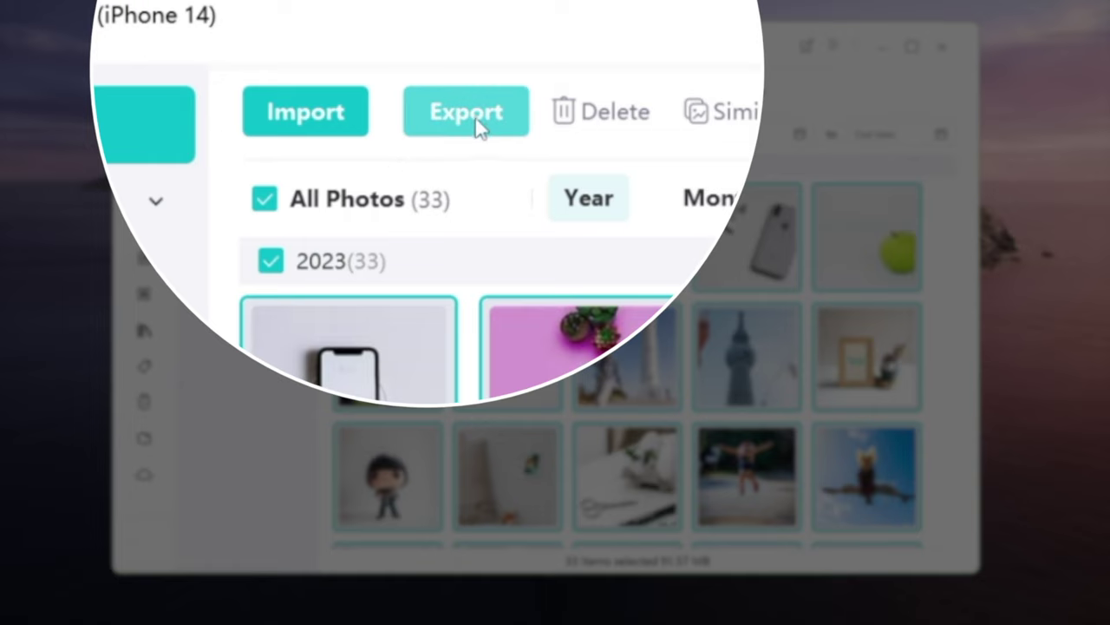
Step: Export the selected photos to the D:\Users\Pictures\new folder
left_click(465, 111)
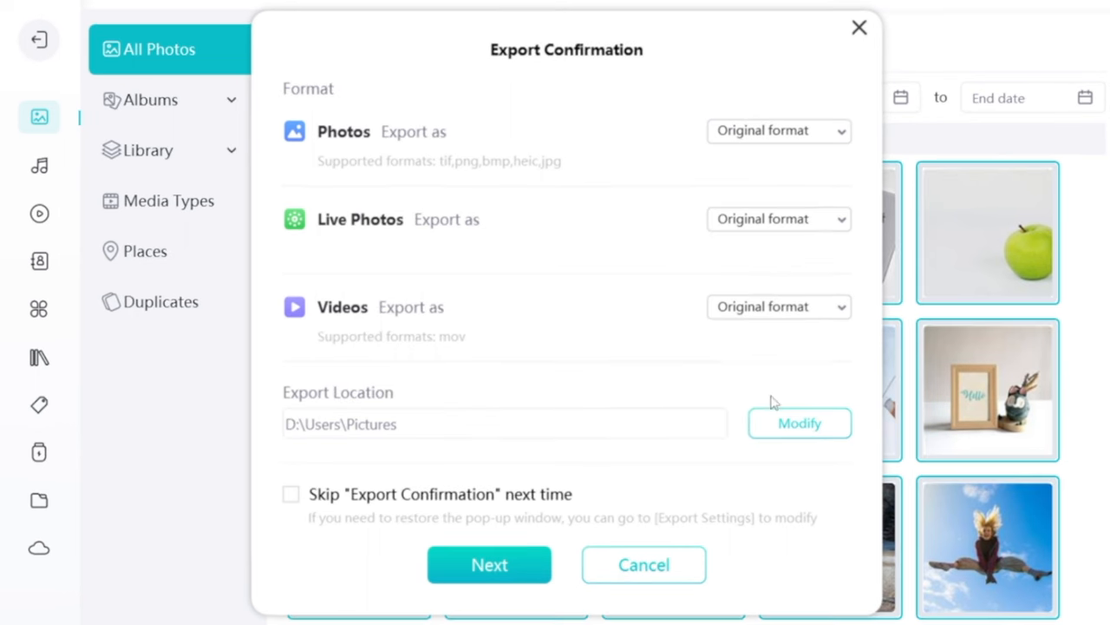
left_click(798, 423)
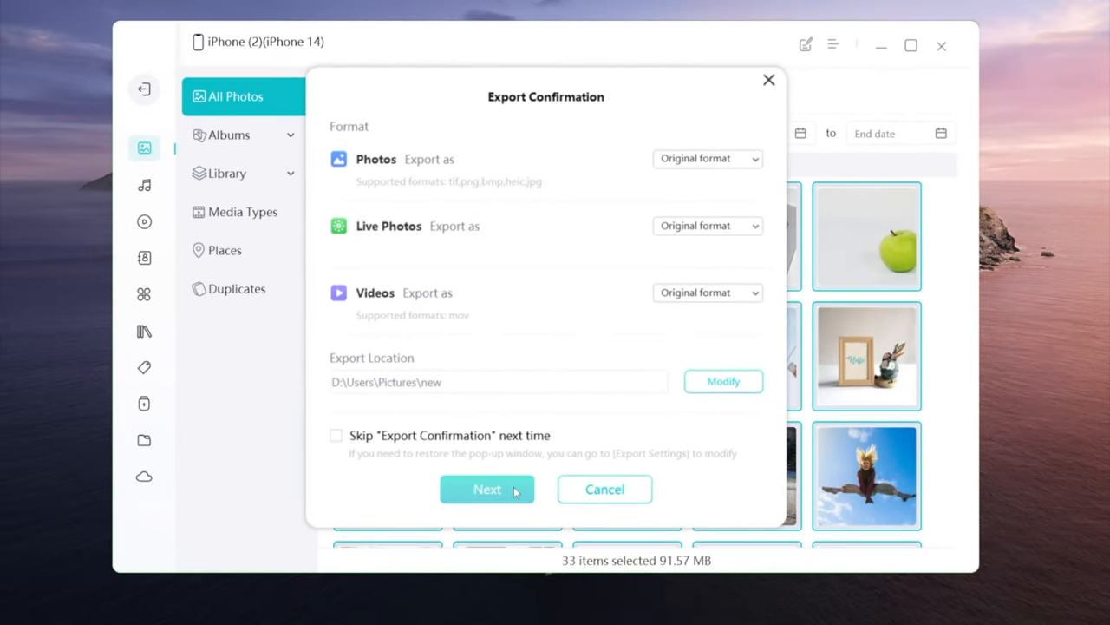
left_click(486, 490)
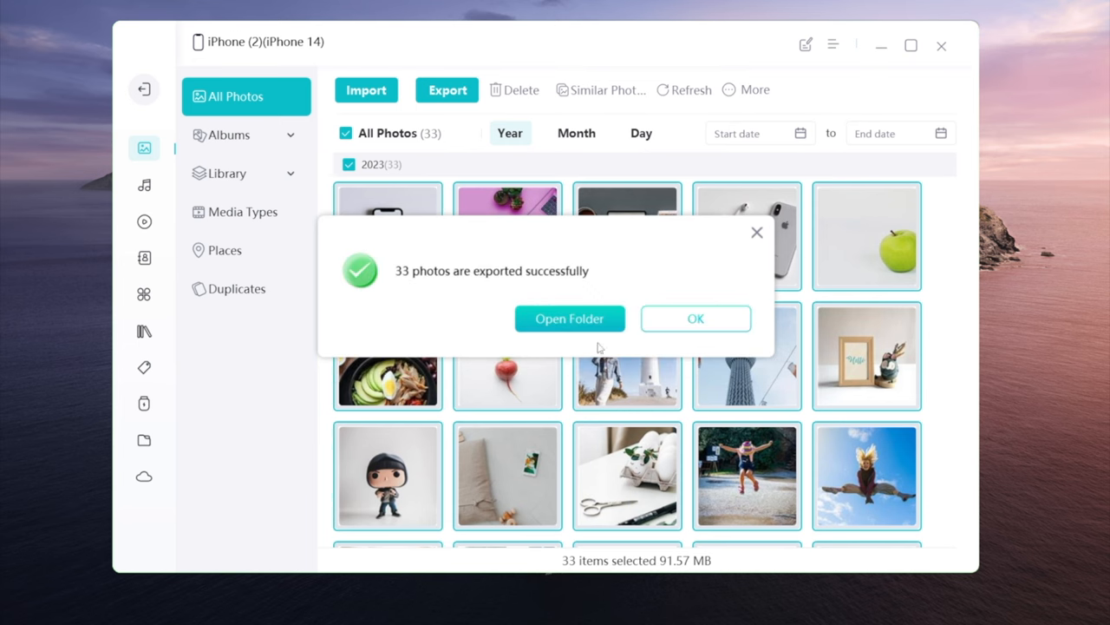
Step: View the exported photos from the destination folder in the photo viewer
left_click(569, 319)
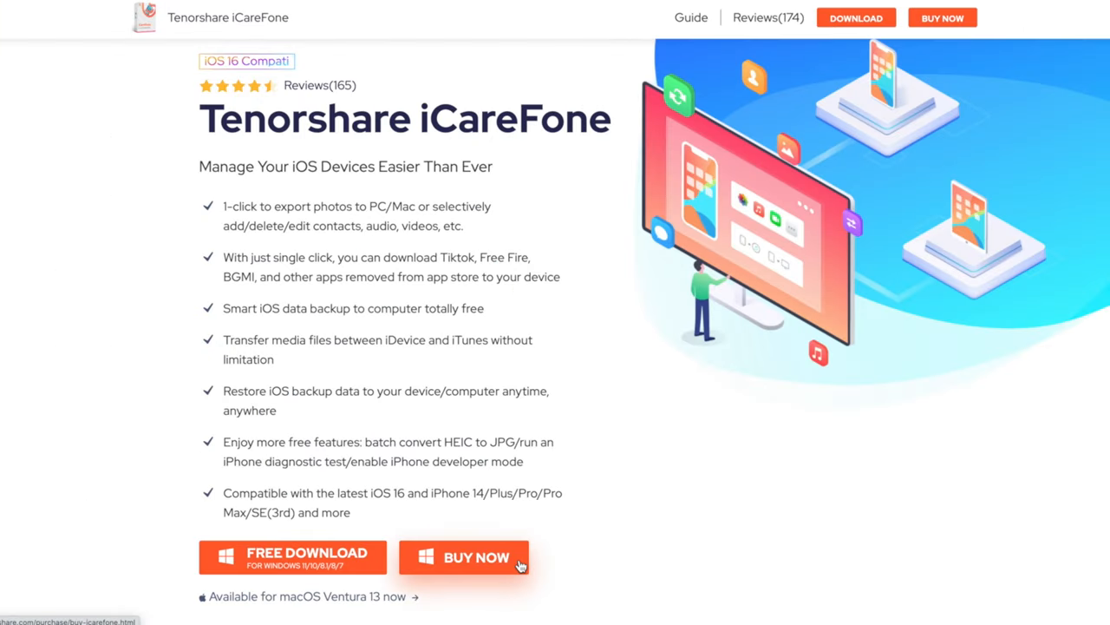
left_click(463, 556)
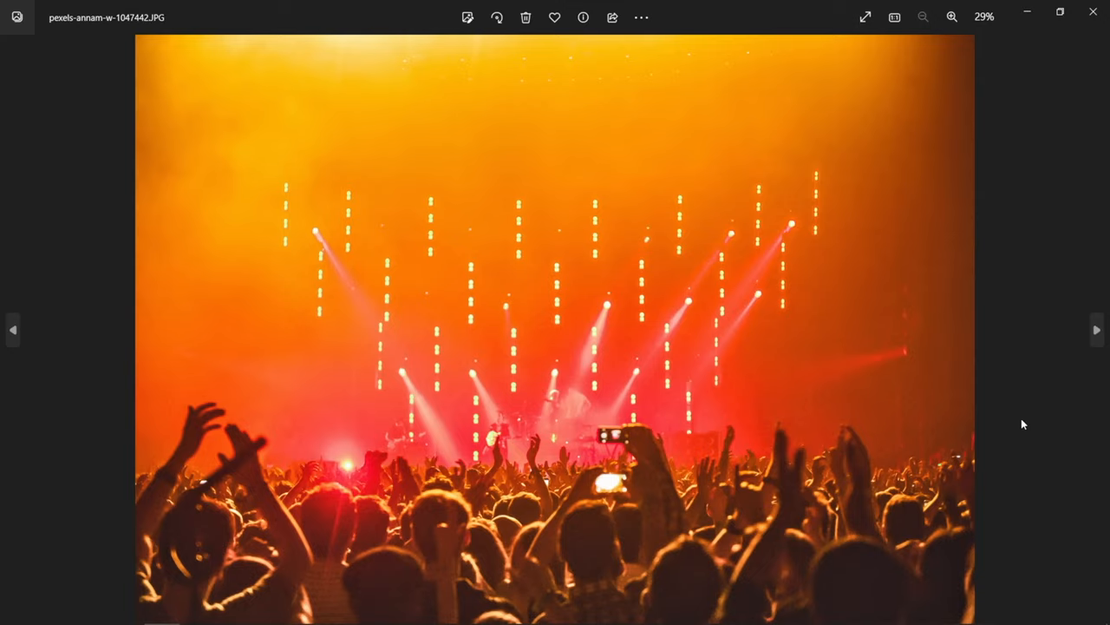
left_click(1097, 329)
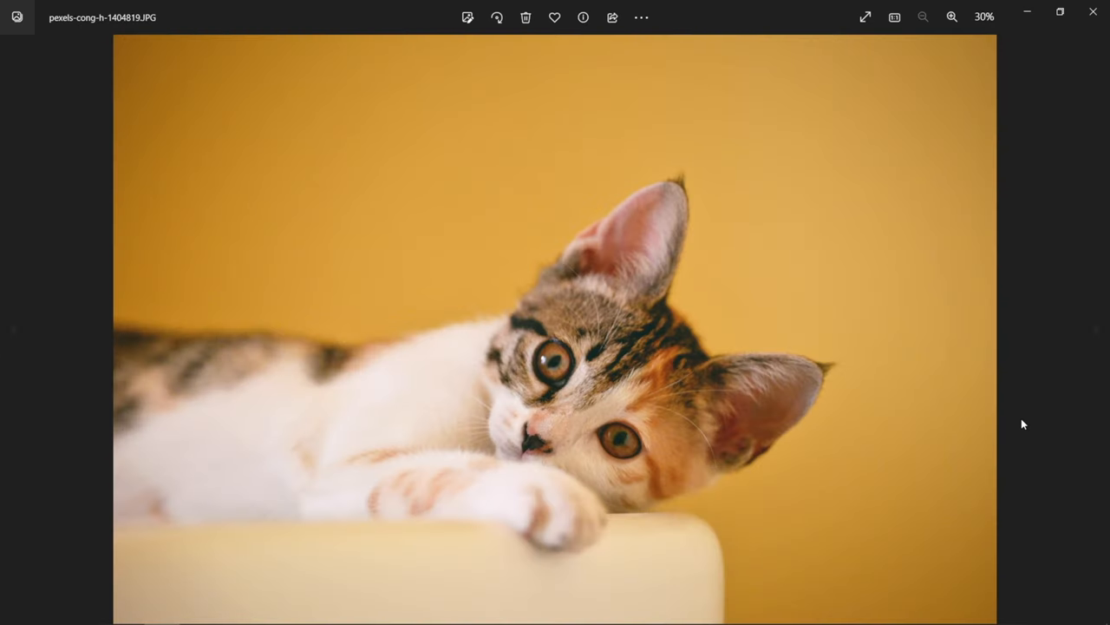